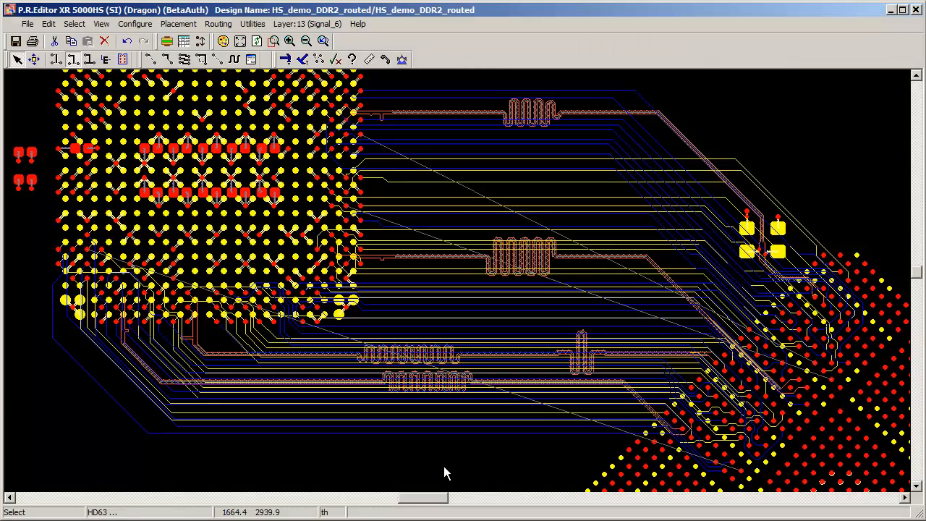
Step: Switch the routed DDR2 board into manual routing and zoom toward the bus area
click(151, 59)
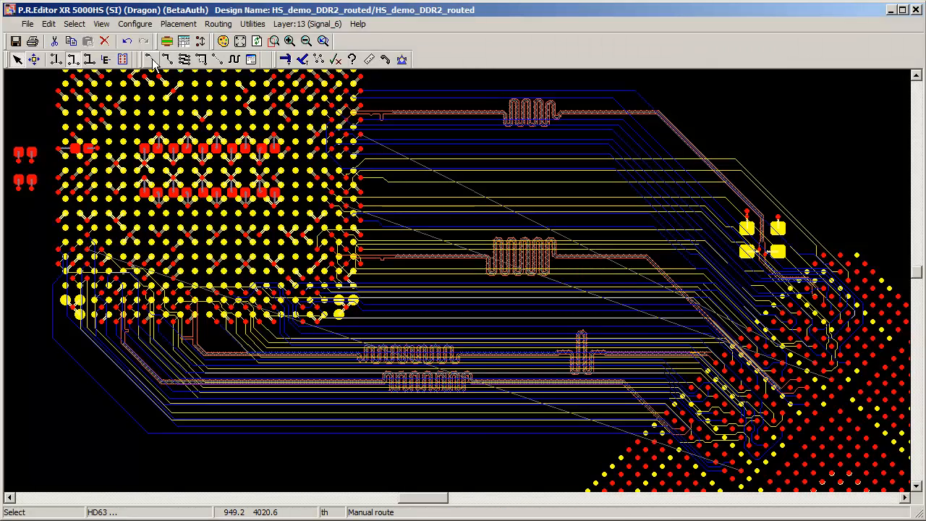
click(101, 23)
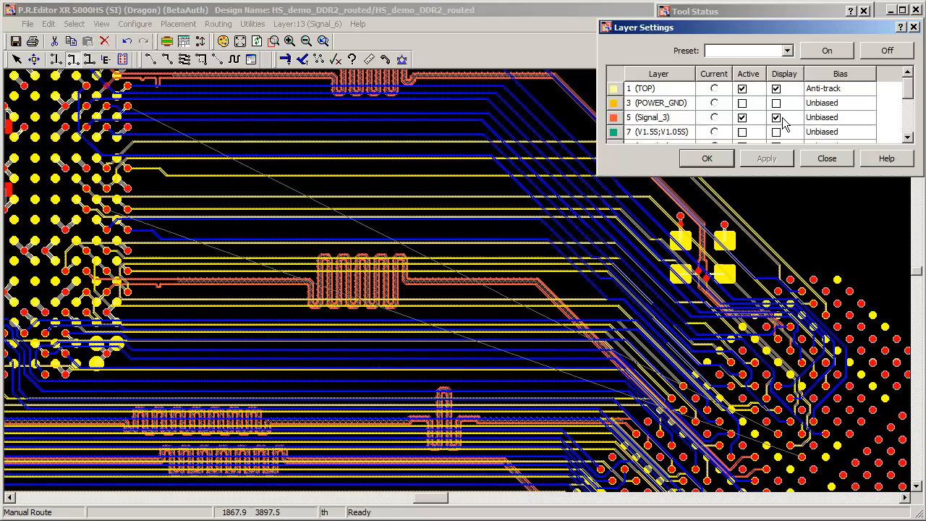
Step: Scroll the layer list toward Signal_5 to make it the current routing layer
scroll(down, 3)
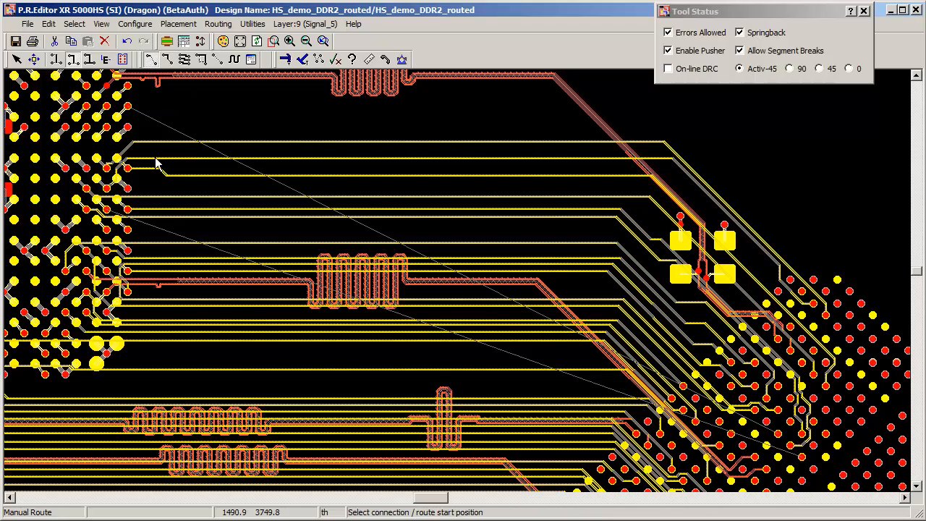
mouse_move(147, 237)
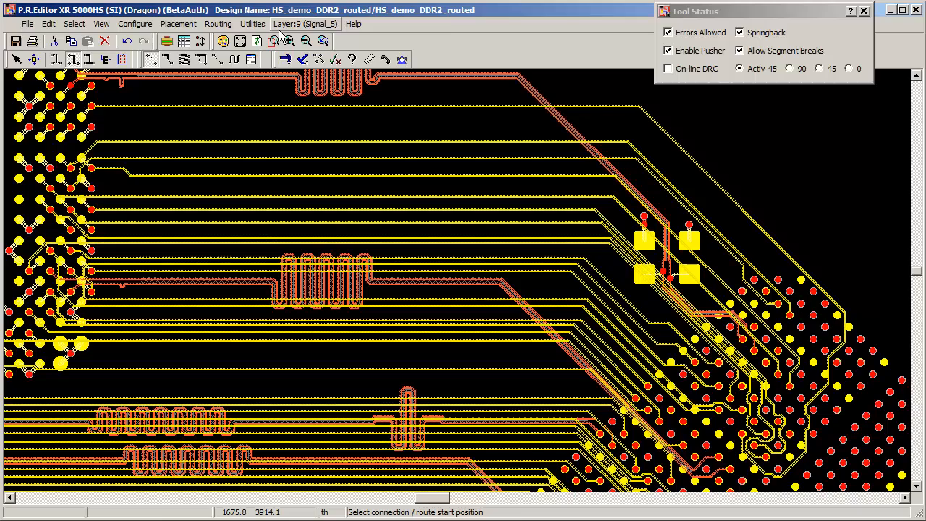
Step: Make layer 13 (Signal_6) the current routing layer and apply the change
click(402, 59)
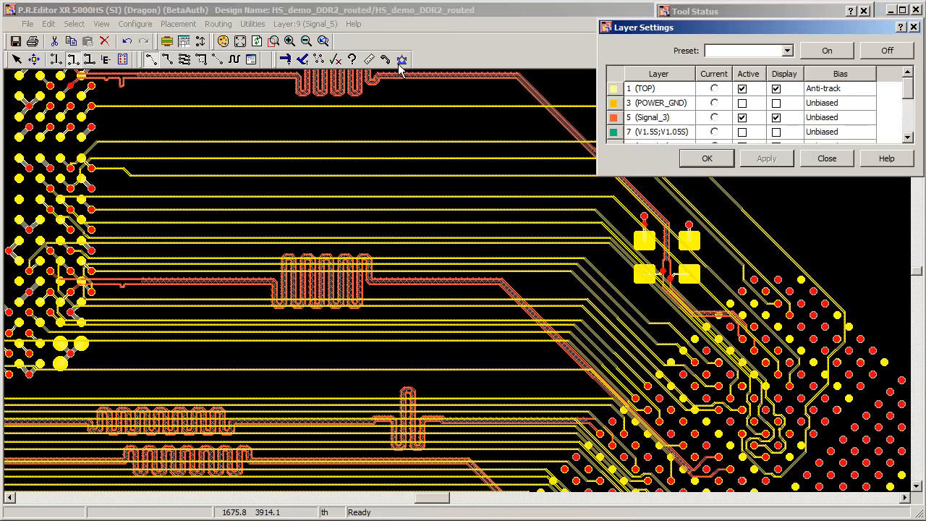
scroll(down, 3)
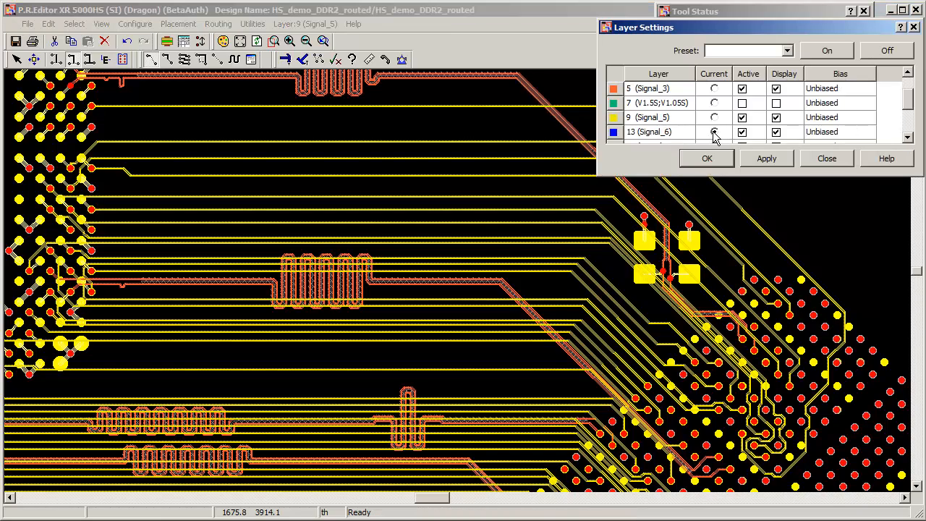
click(714, 130)
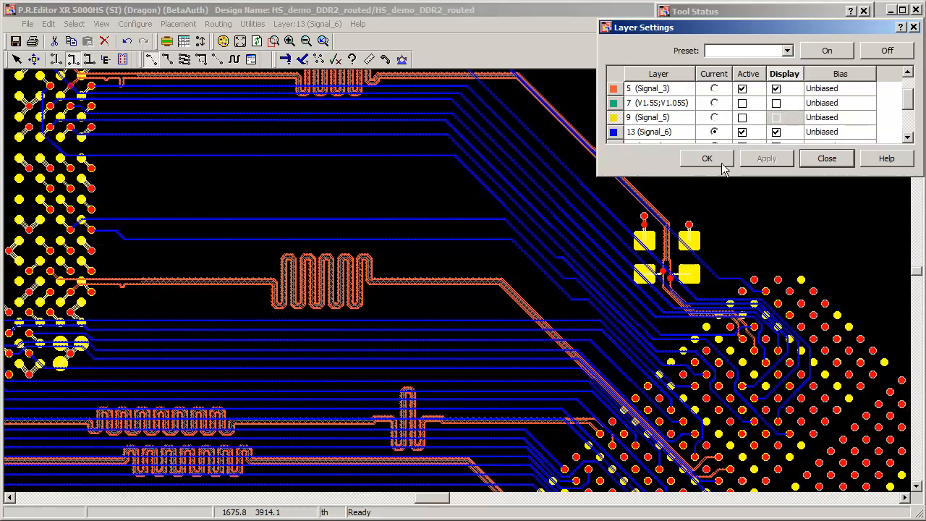
click(706, 158)
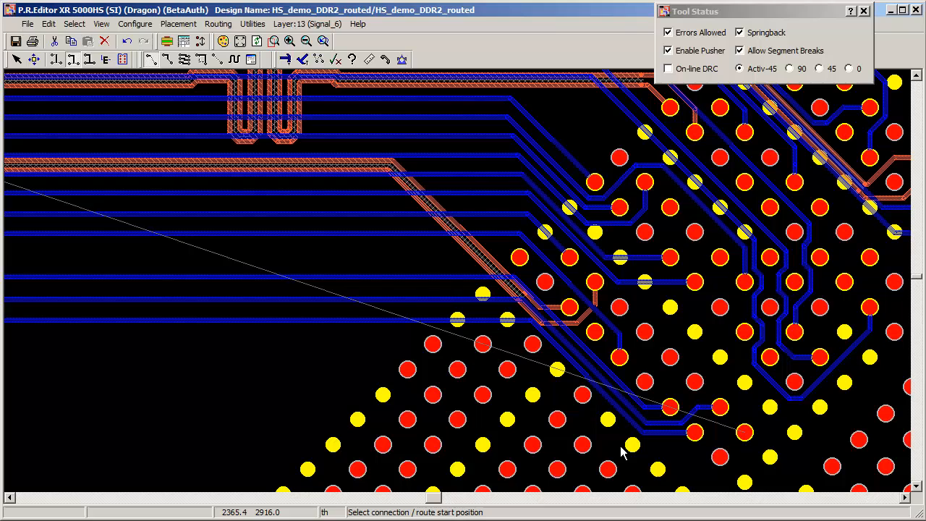
mouse_move(749, 442)
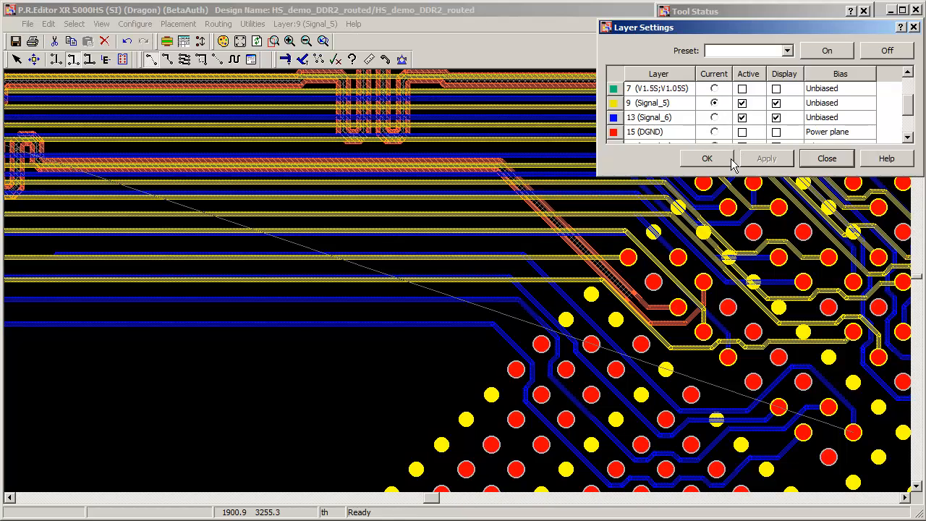
Step: Apply the layer changes so the full DDR2 routing area shows with bus traces white
click(706, 158)
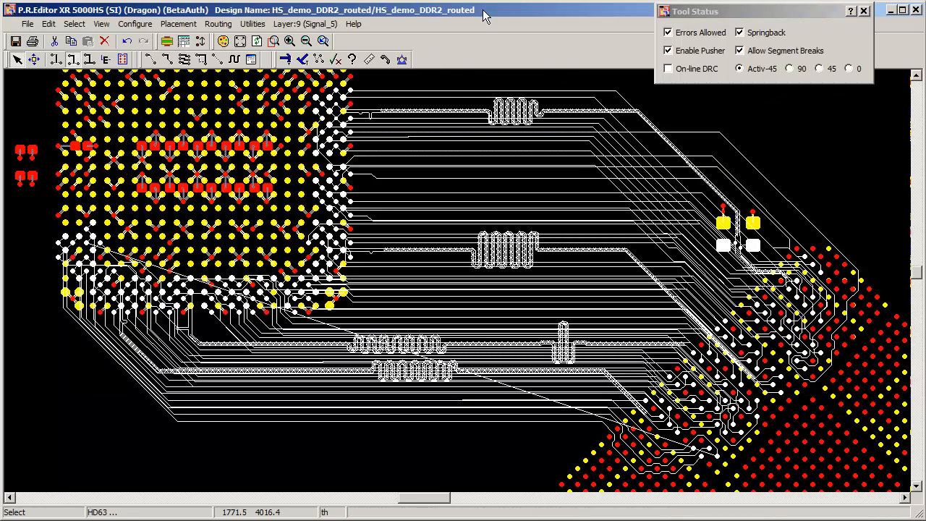
Step: Choose Trunking from the Routing commands to trunk-route the Signal_5 DDR2 traces
click(217, 23)
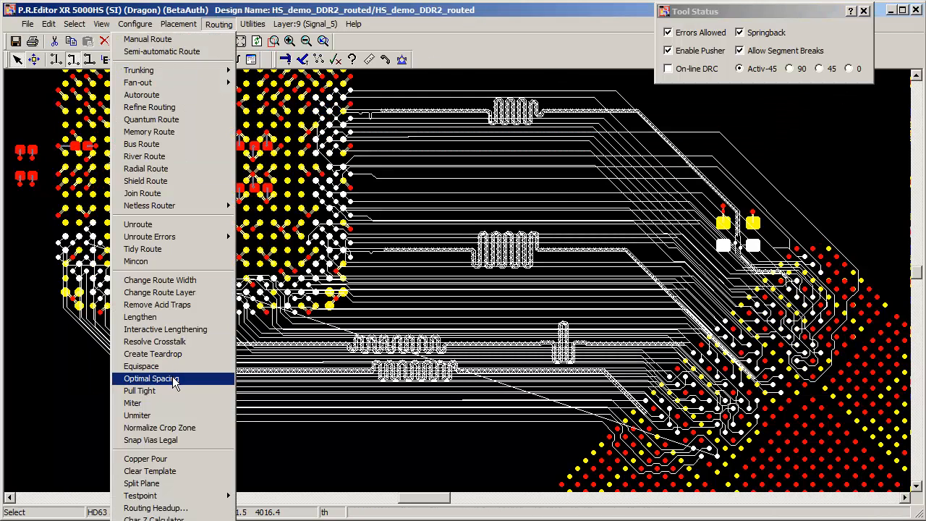
click(151, 379)
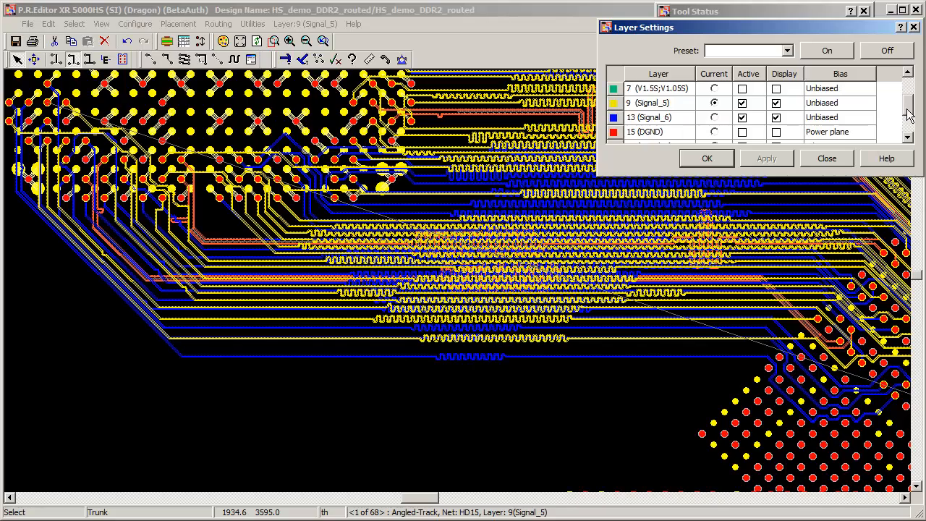
Step: Close Layer Settings ahead of reviewing the H_DSTB_DPs and HD skew groups
click(775, 102)
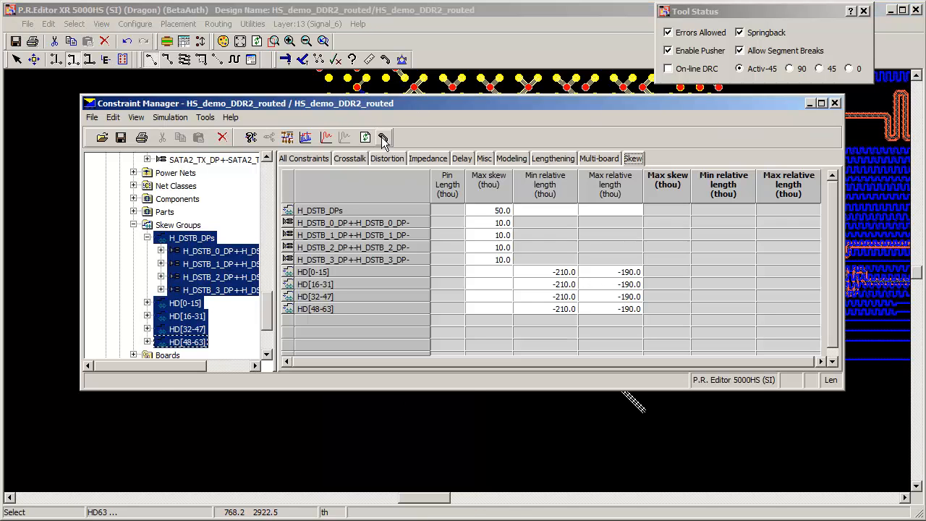
Step: Close Constraint Manager and return to the Routing commands for Trunking
click(834, 103)
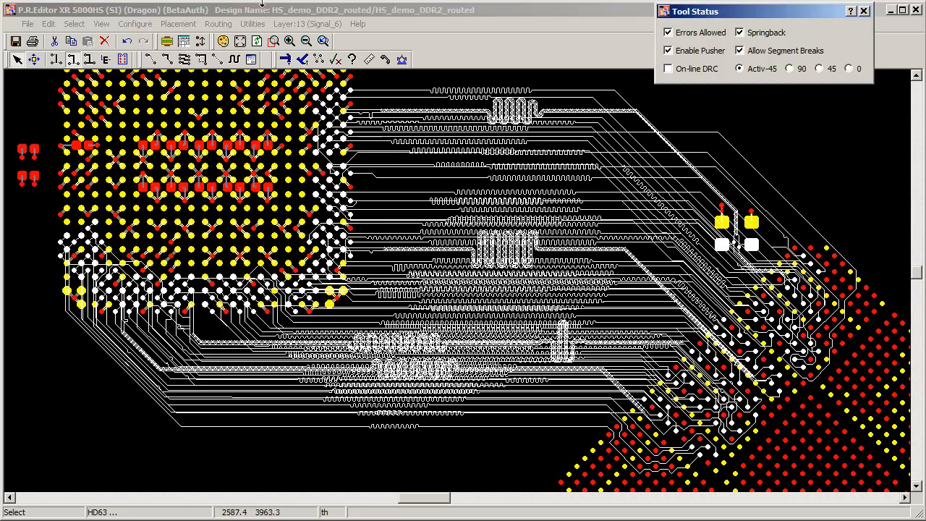
click(219, 23)
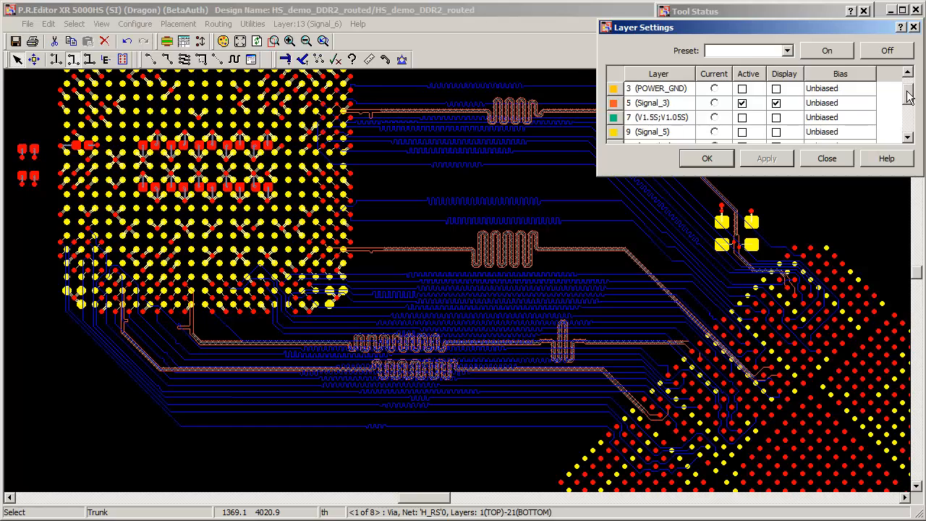
Step: Calculate actual max skew and relative lengths for the DDR2 strobe and data skew groups
scroll(down, 3)
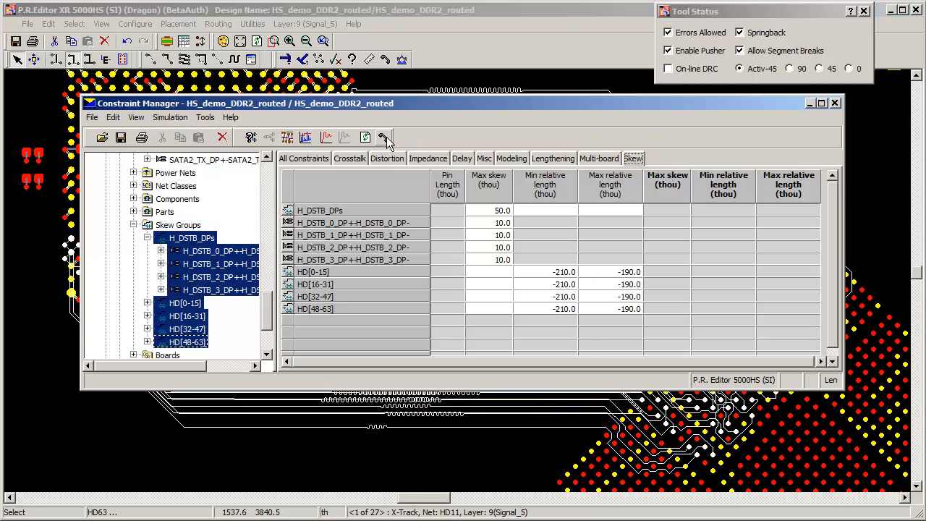
click(382, 137)
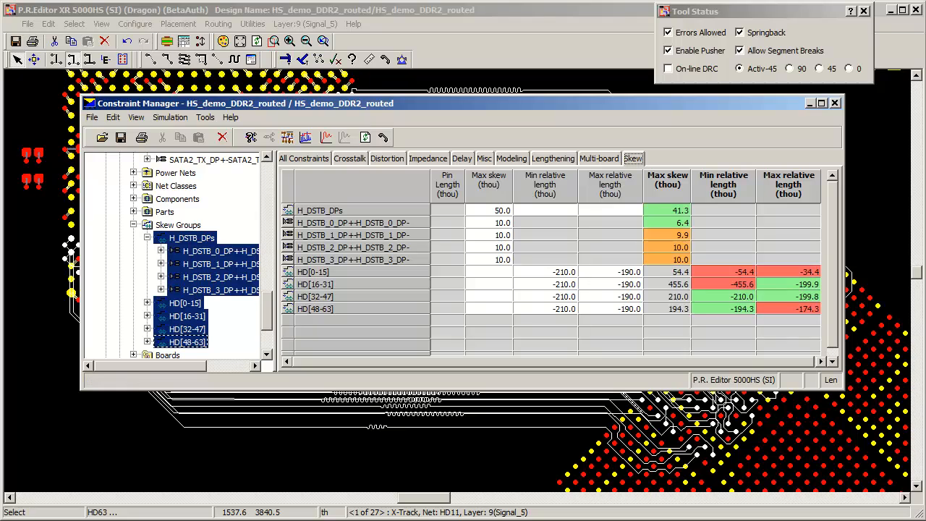